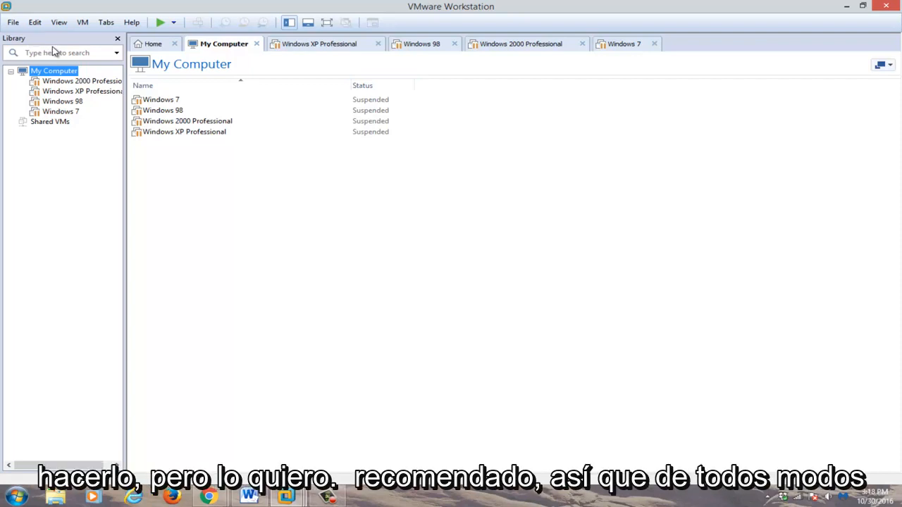
{"action": "mouse_move", "coordinate": [83, 48]}
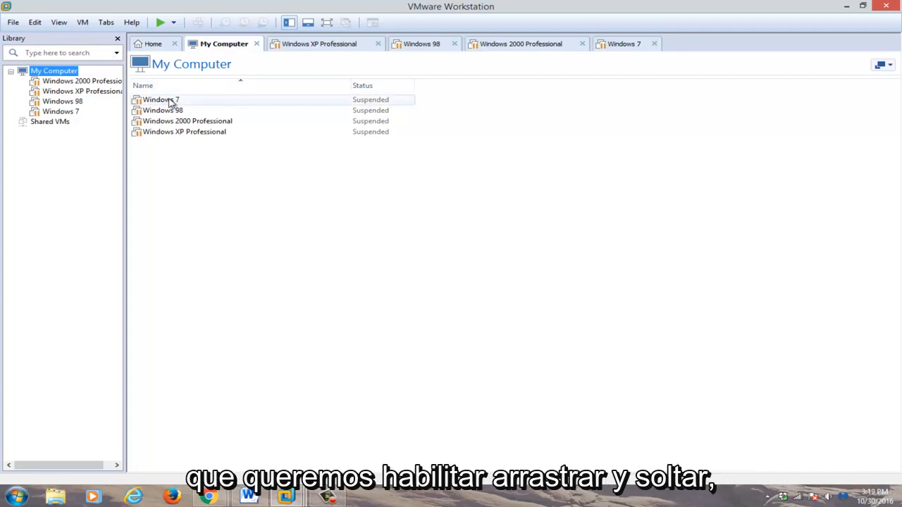
Open the suspended Windows 7 virtual machine from the My Computer list.
{"action": "left_click", "coordinate": [625, 43]}
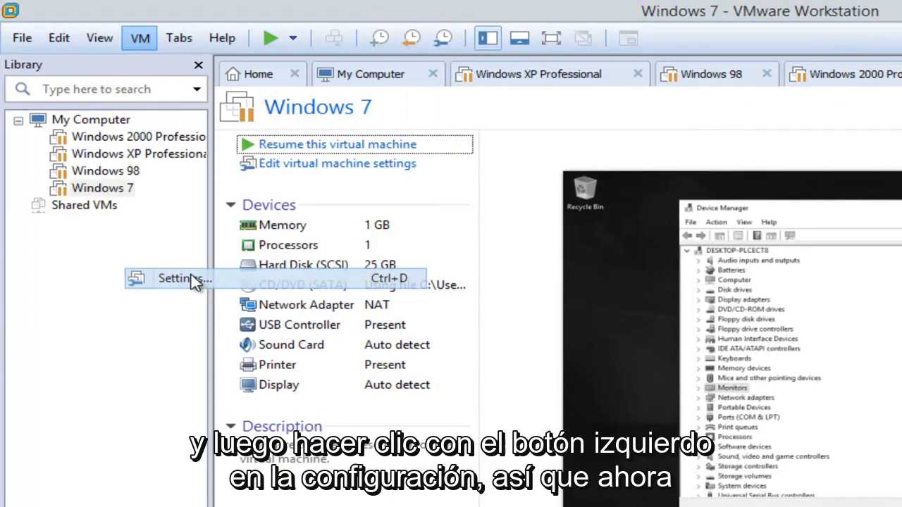
Open Settings for the Windows 7 VM and switch to the Options tab.
{"action": "left_click", "coordinate": [183, 279]}
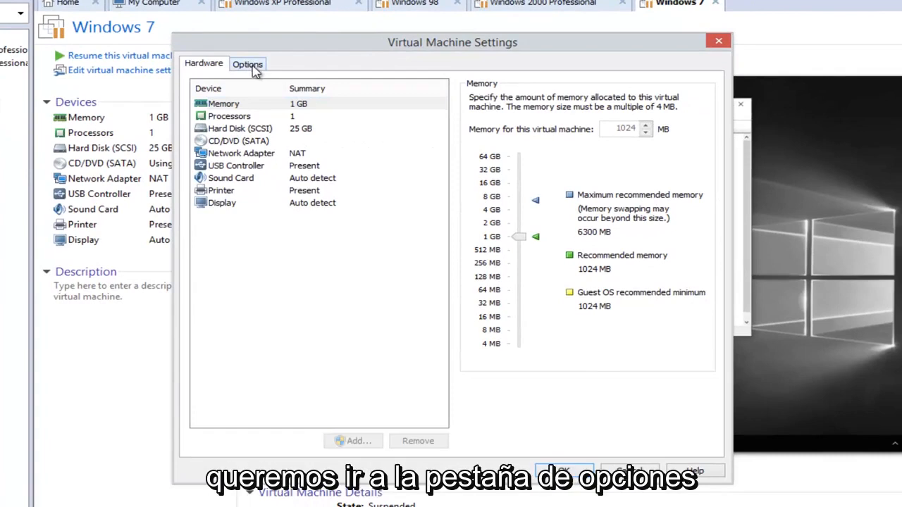
{"action": "left_click", "coordinate": [248, 63]}
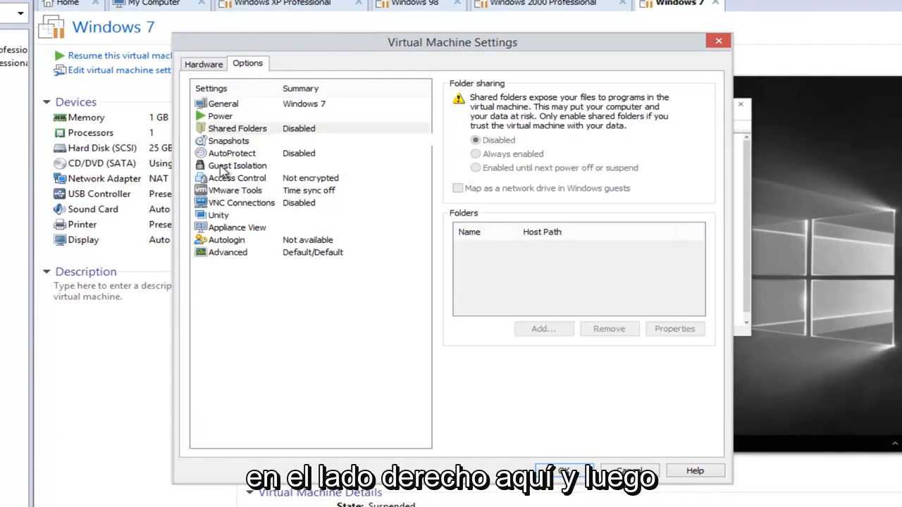
Under Guest Isolation, tick Enable drag and drop and Enable copy and paste.
{"action": "left_click", "coordinate": [236, 165]}
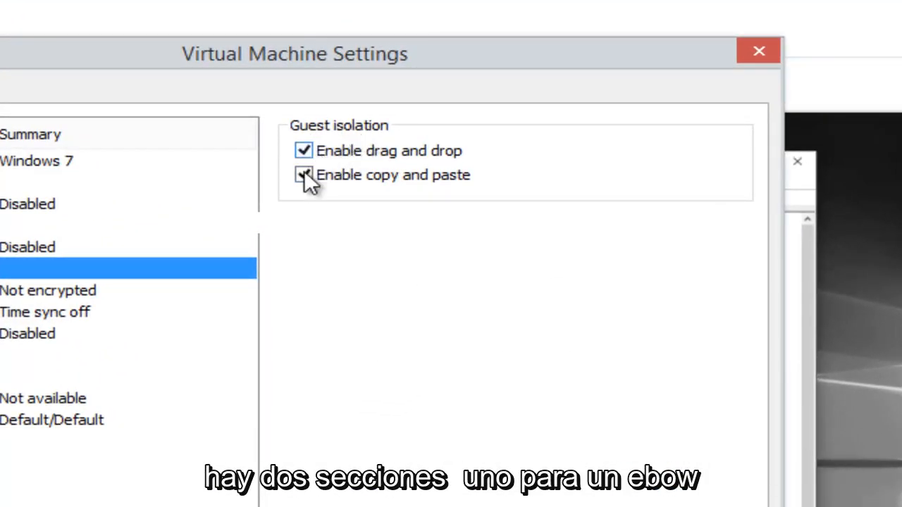
{"action": "left_click", "coordinate": [302, 174]}
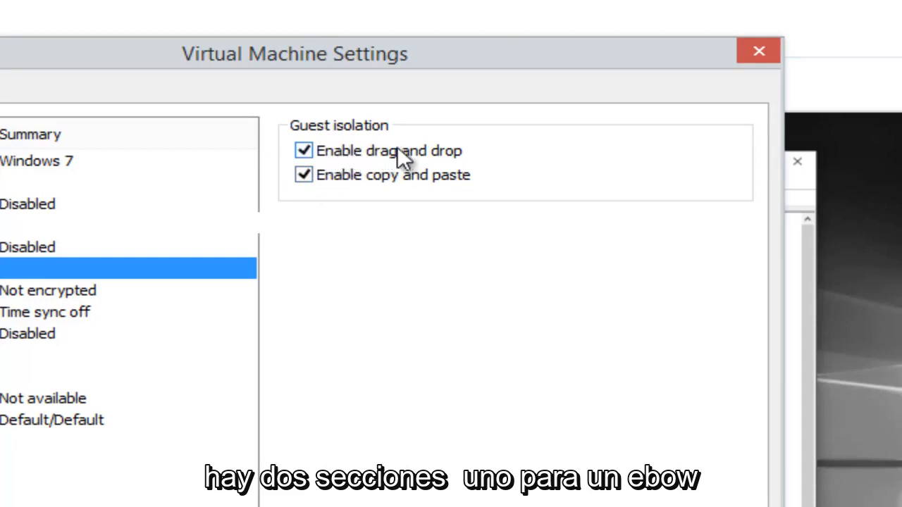
{"action": "mouse_move", "coordinate": [423, 183]}
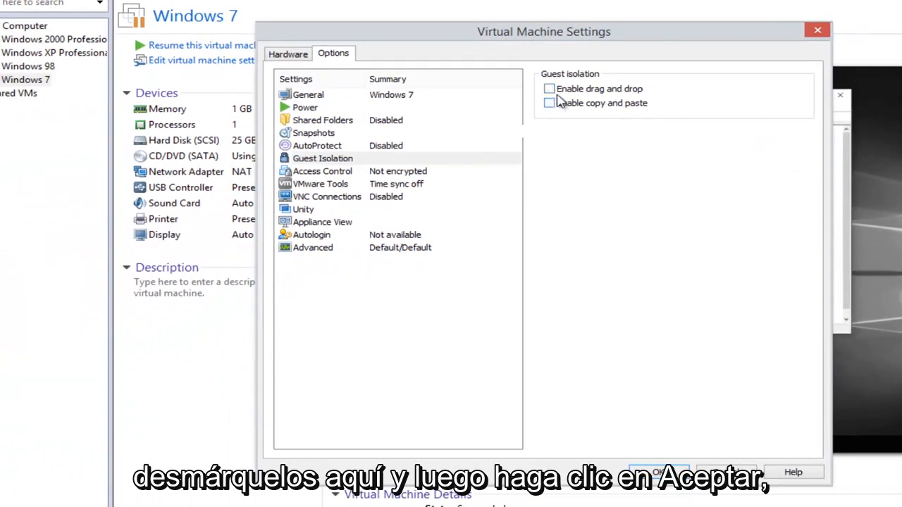
{"action": "left_click", "coordinate": [548, 88]}
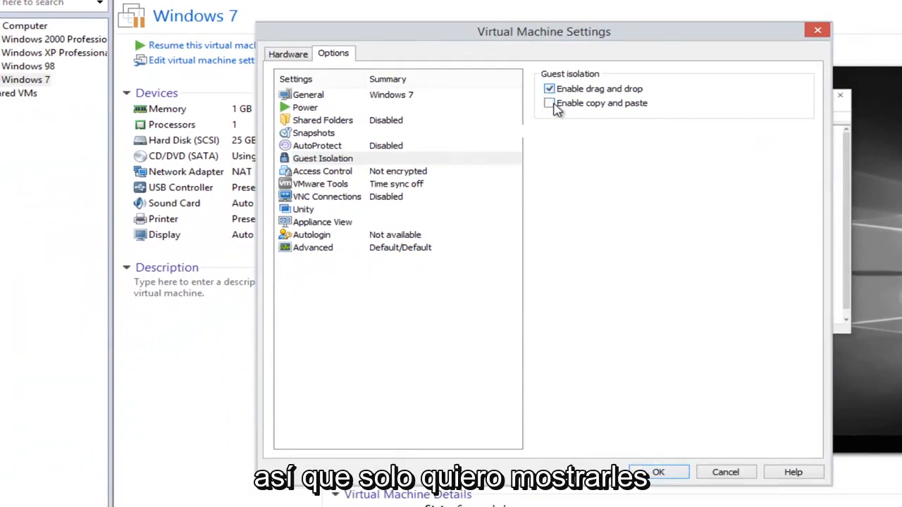
{"action": "left_click", "coordinate": [549, 103]}
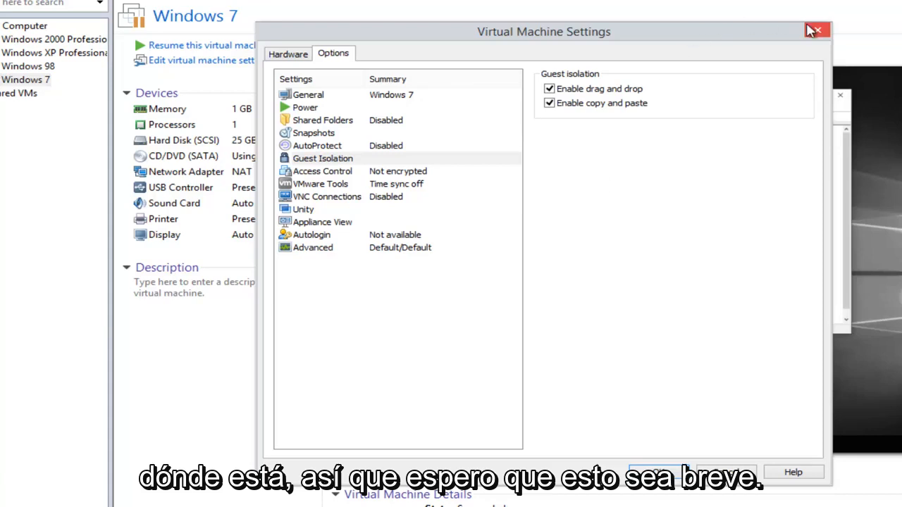
{"action": "mouse_move", "coordinate": [816, 31]}
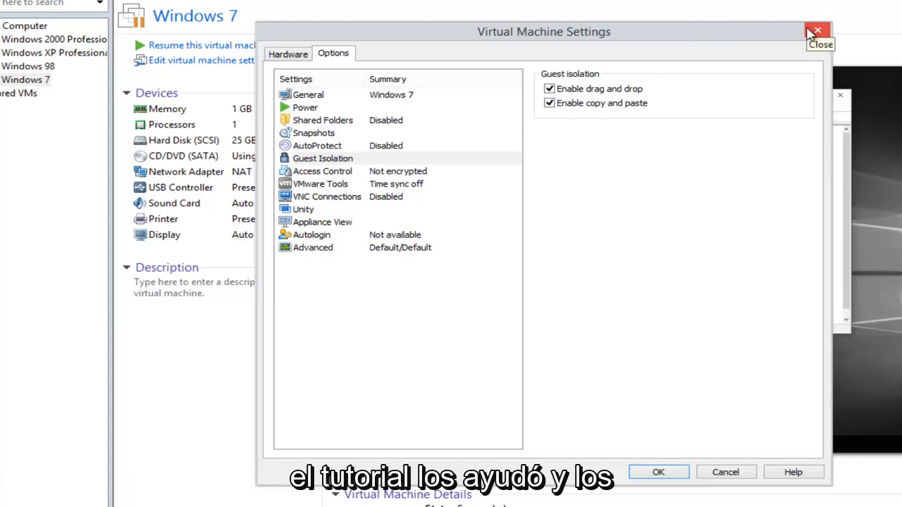
{"action": "mouse_move", "coordinate": [745, 91]}
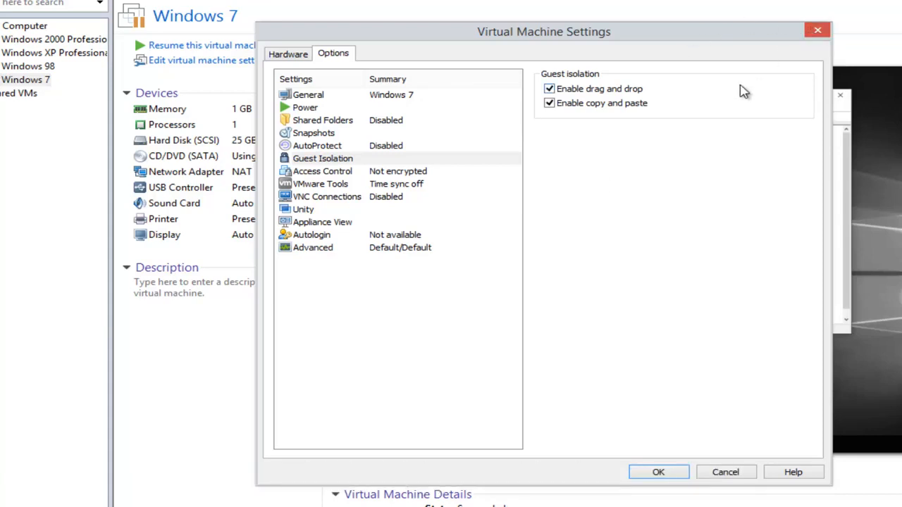